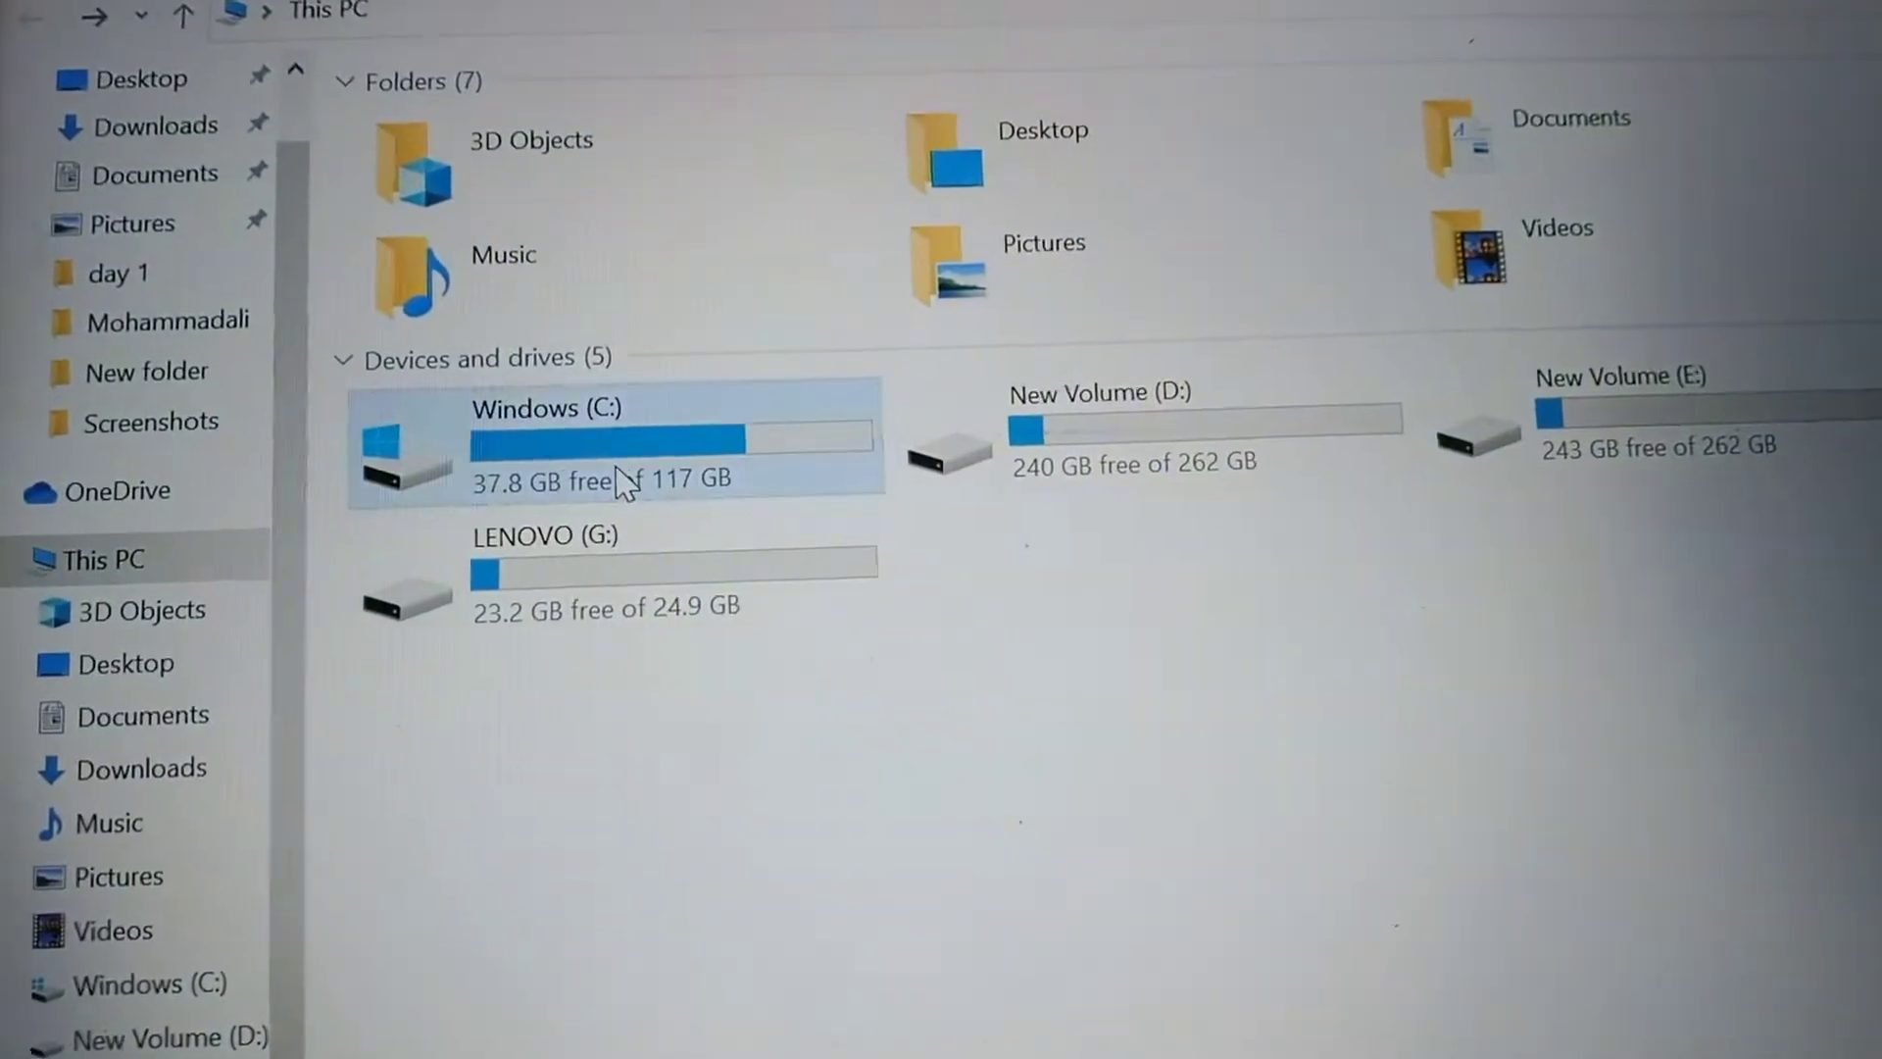
Bring up the actions for the Windows (C:) drive with 37.8 GB free of 117 GB
double_click(546, 408)
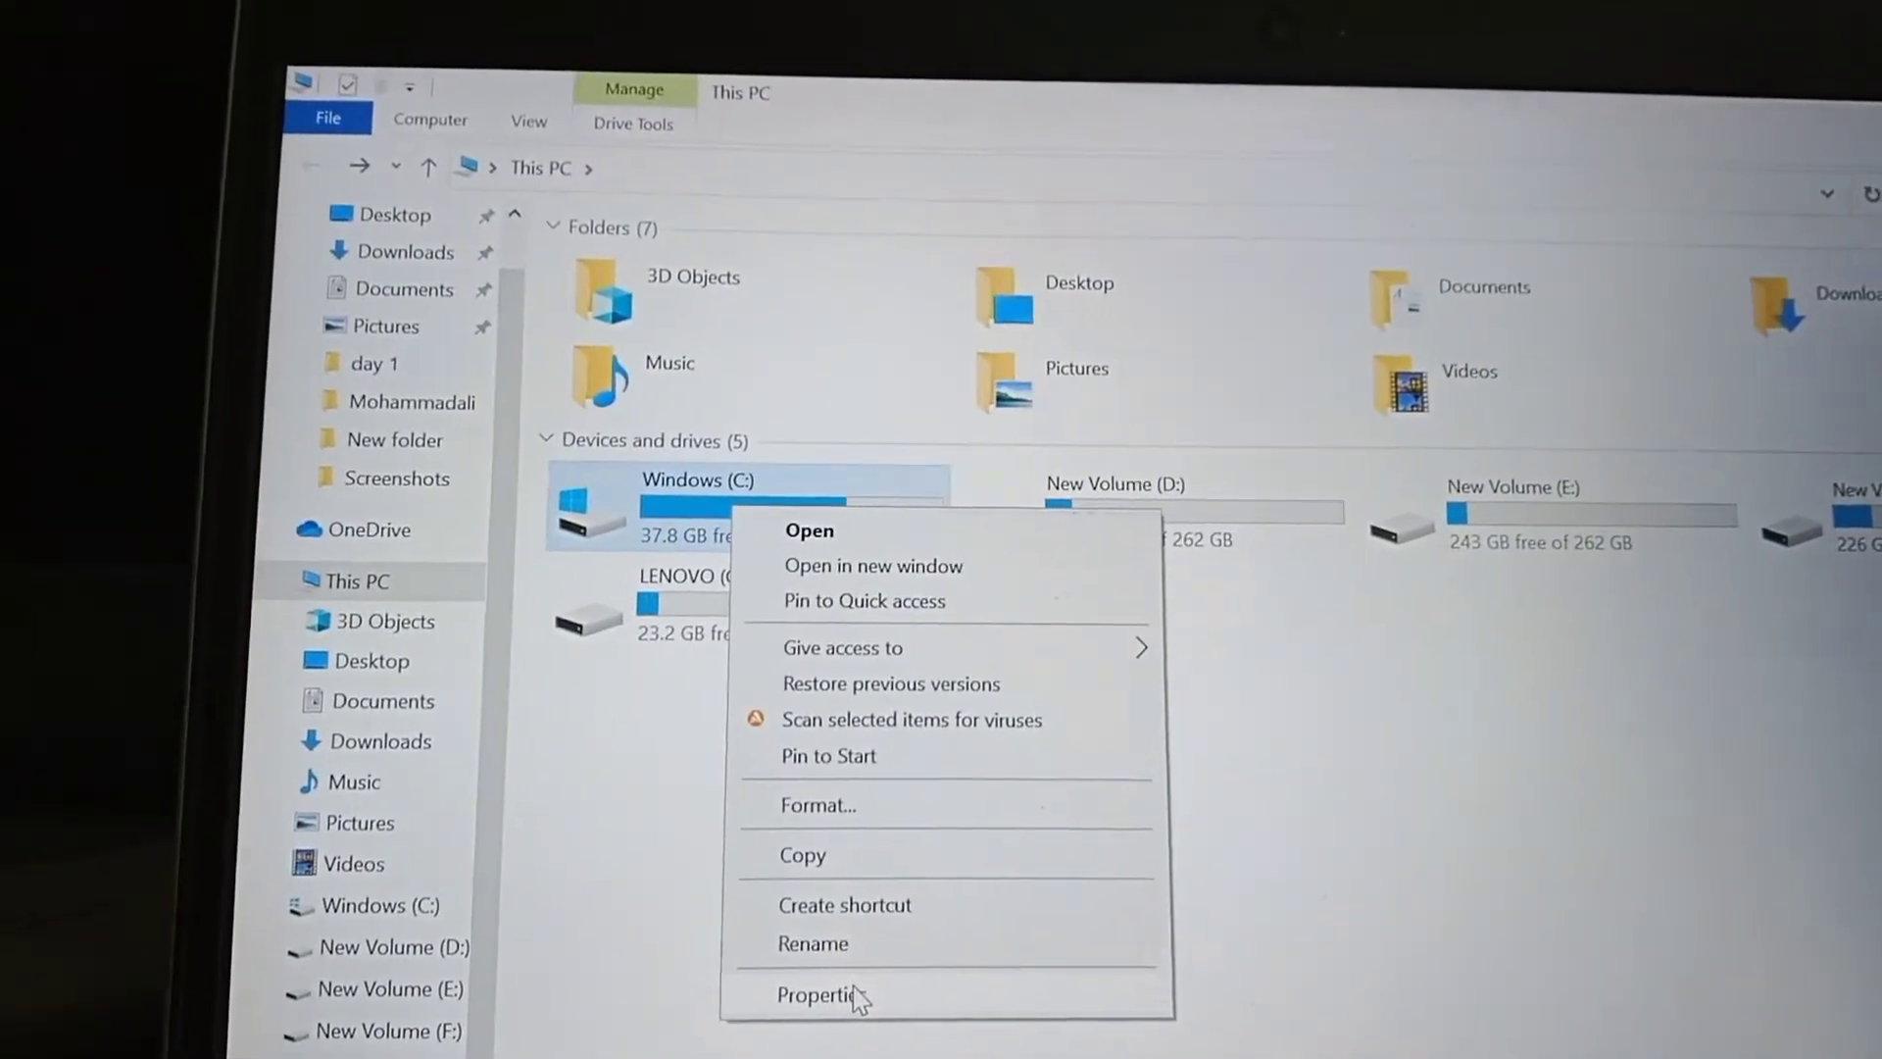
Show Windows (C:) Properties (79.1 GB used, 37.8 GB free) and start Disk Cleanup
click(825, 995)
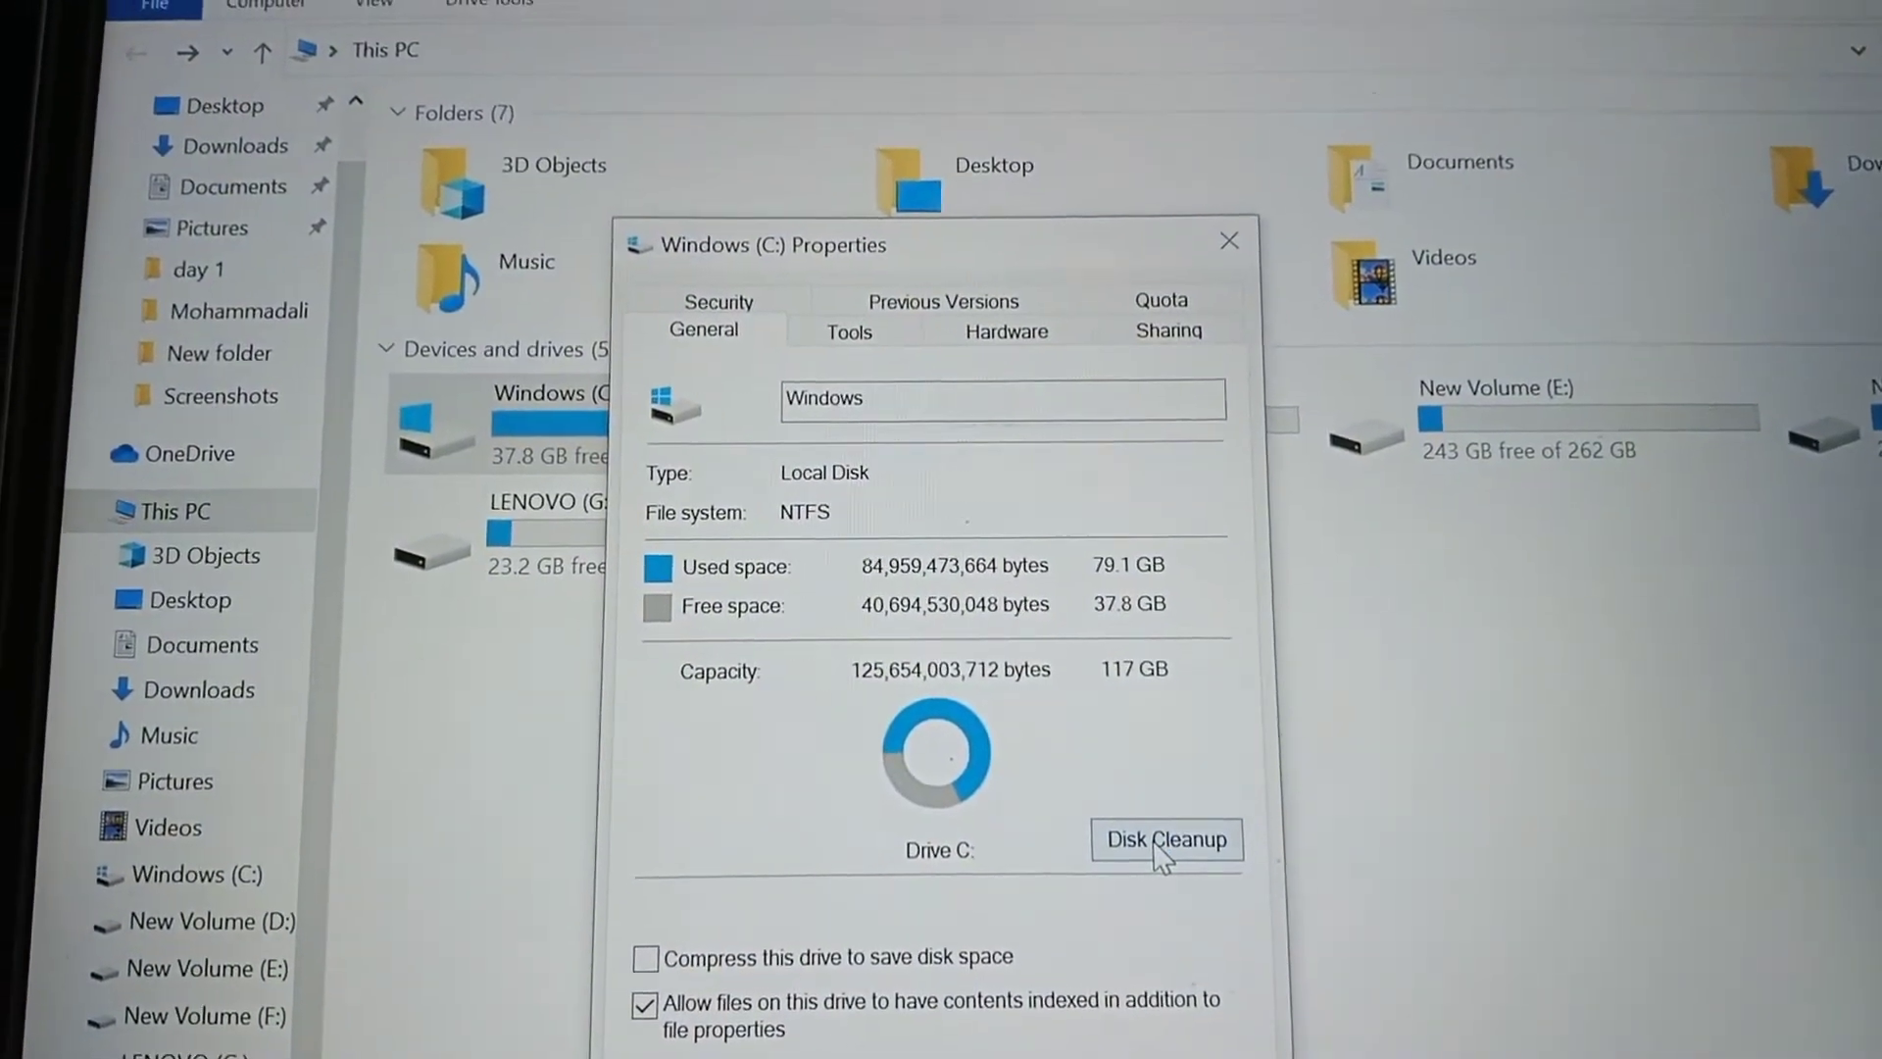
click(1164, 839)
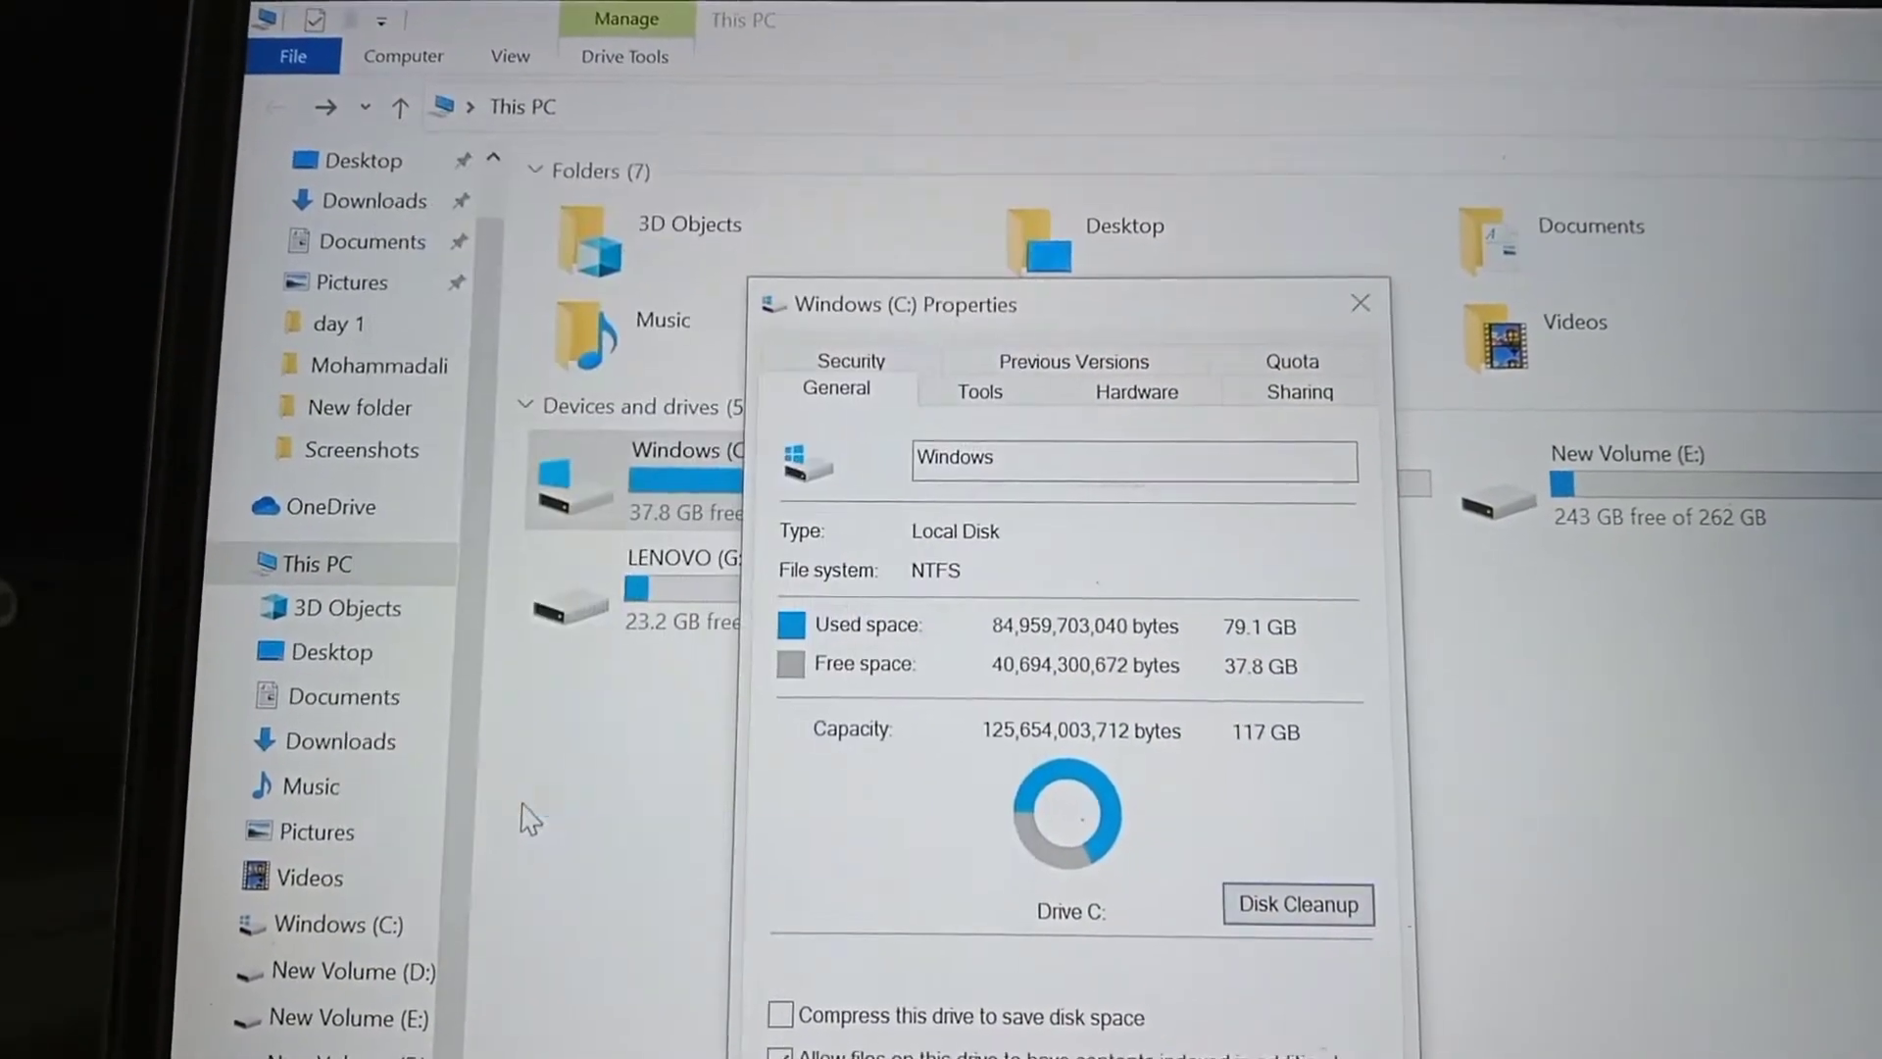
Mark file categories in Disk Cleanup until the space gained on C reaches 8.47 GB
click(1298, 904)
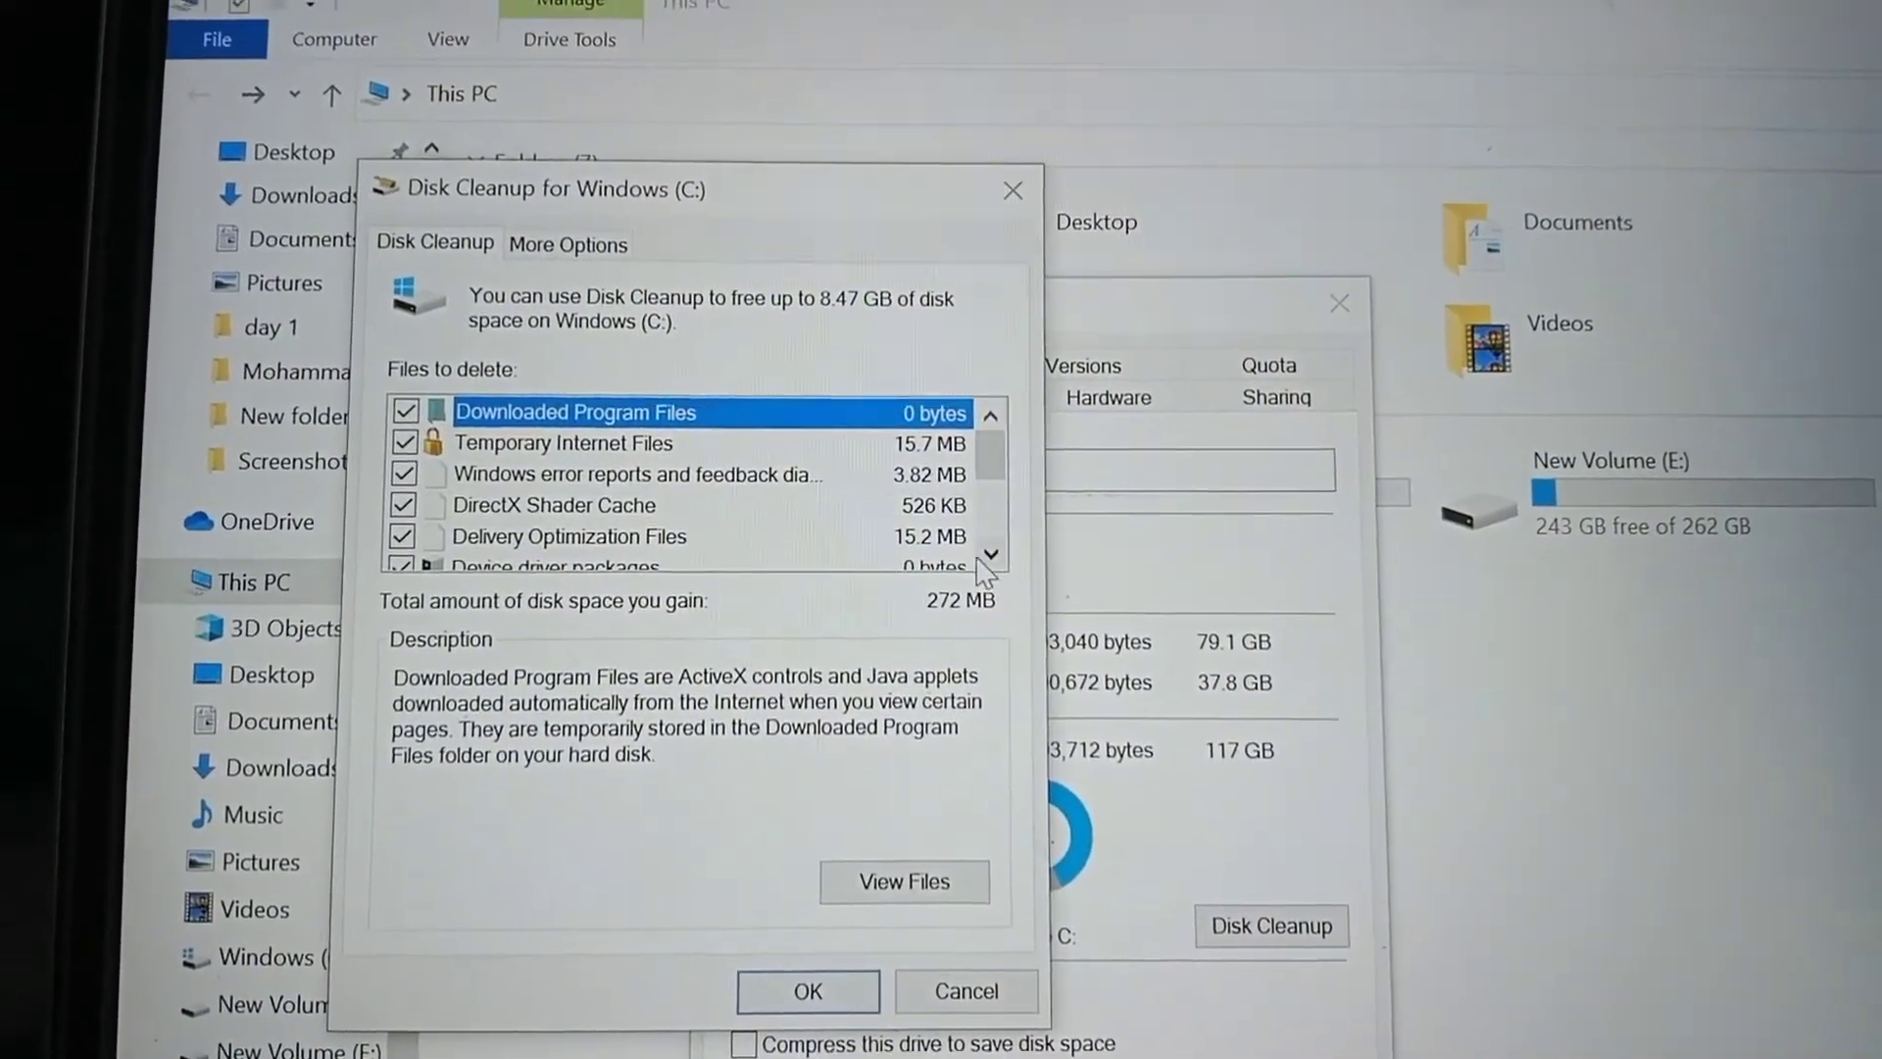
scroll(down, 3)
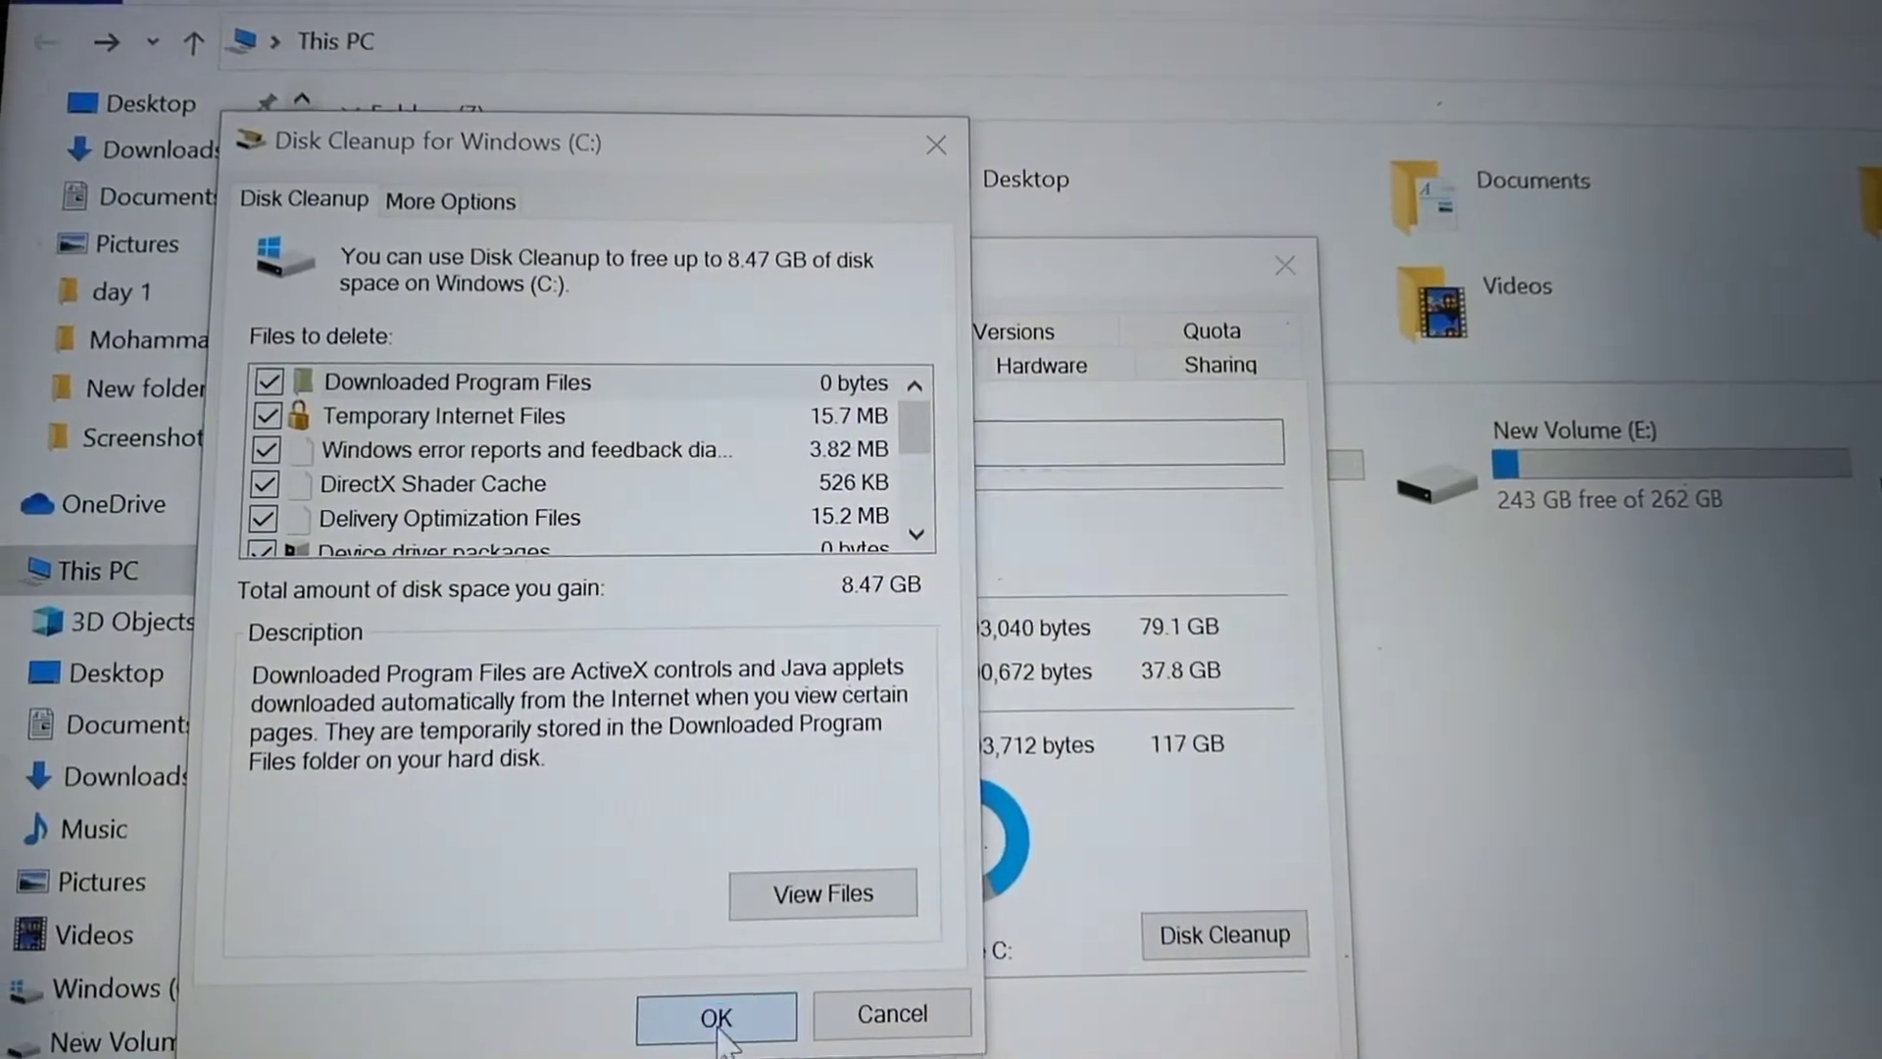
Permanently delete the marked files, raising Windows (C:) free space to 43.3 GB
click(715, 1017)
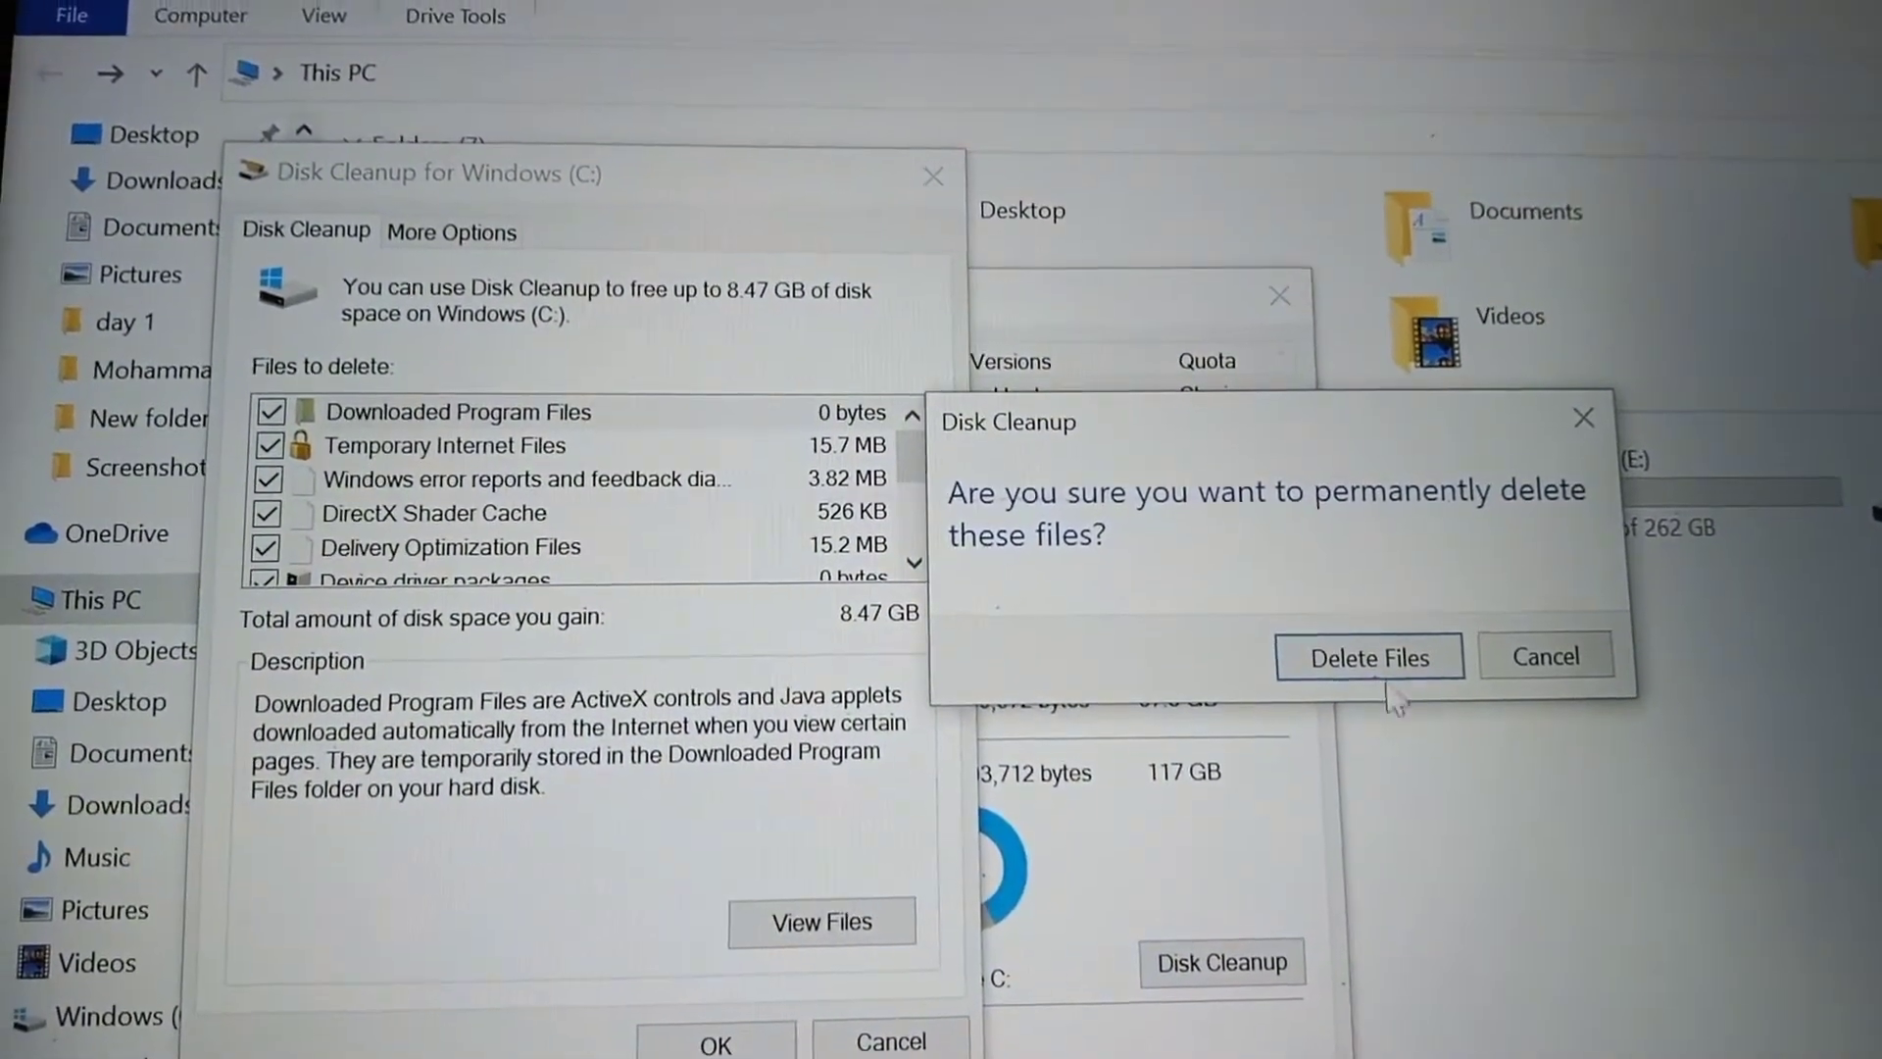
click(1367, 656)
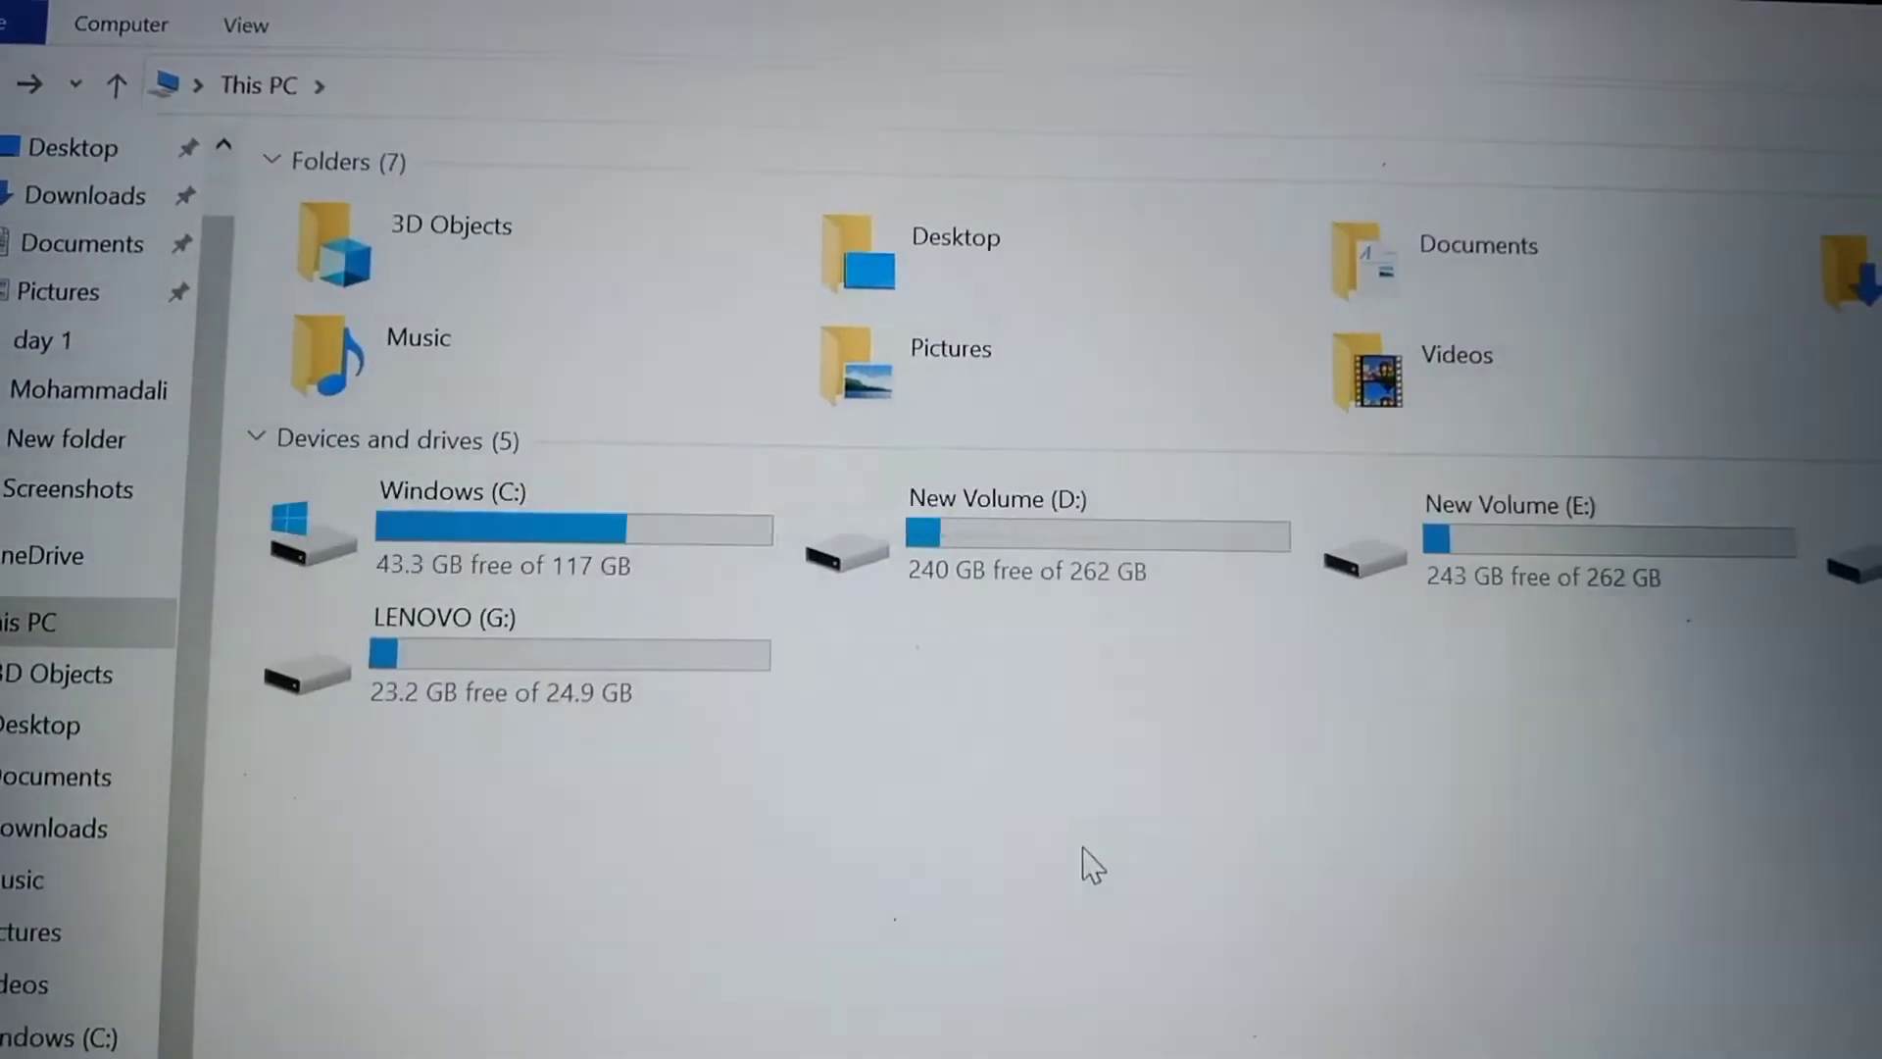
mouse_move(432, 588)
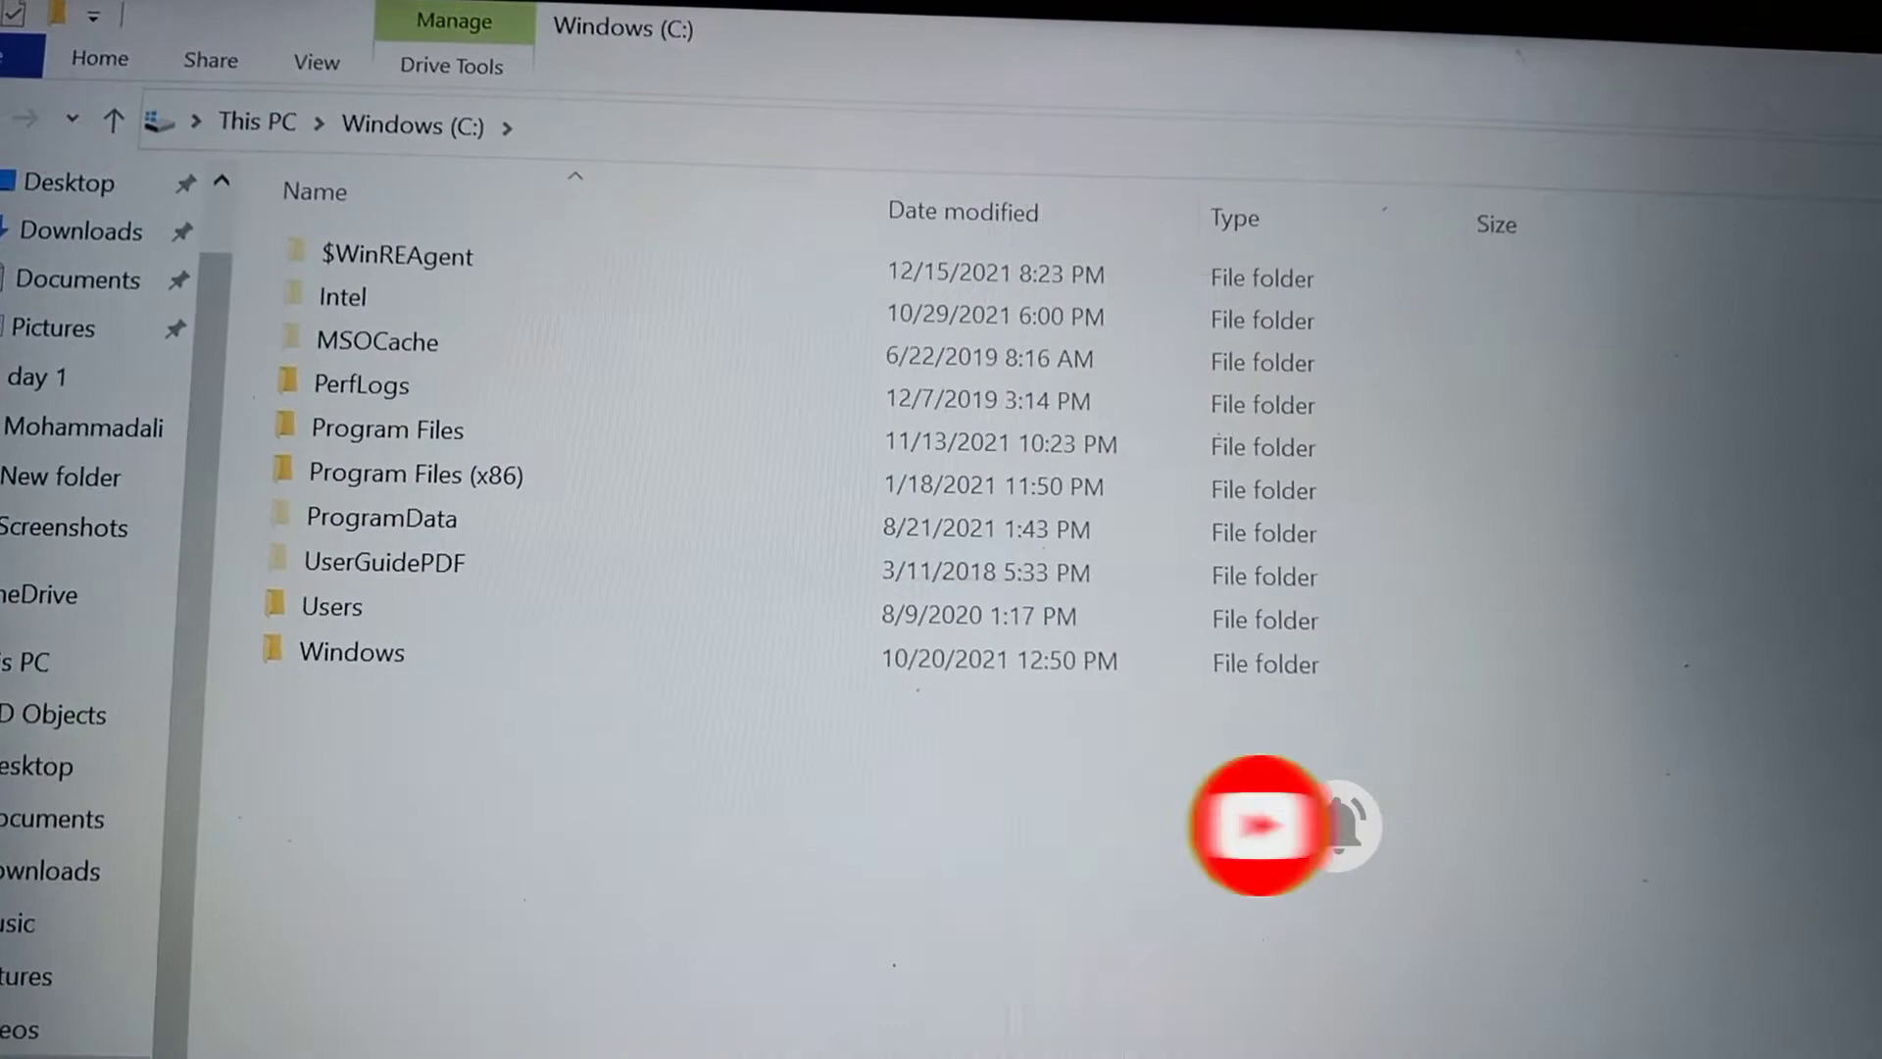
Go to the Downloads folder listing its PDF files after checking drive C
click(79, 191)
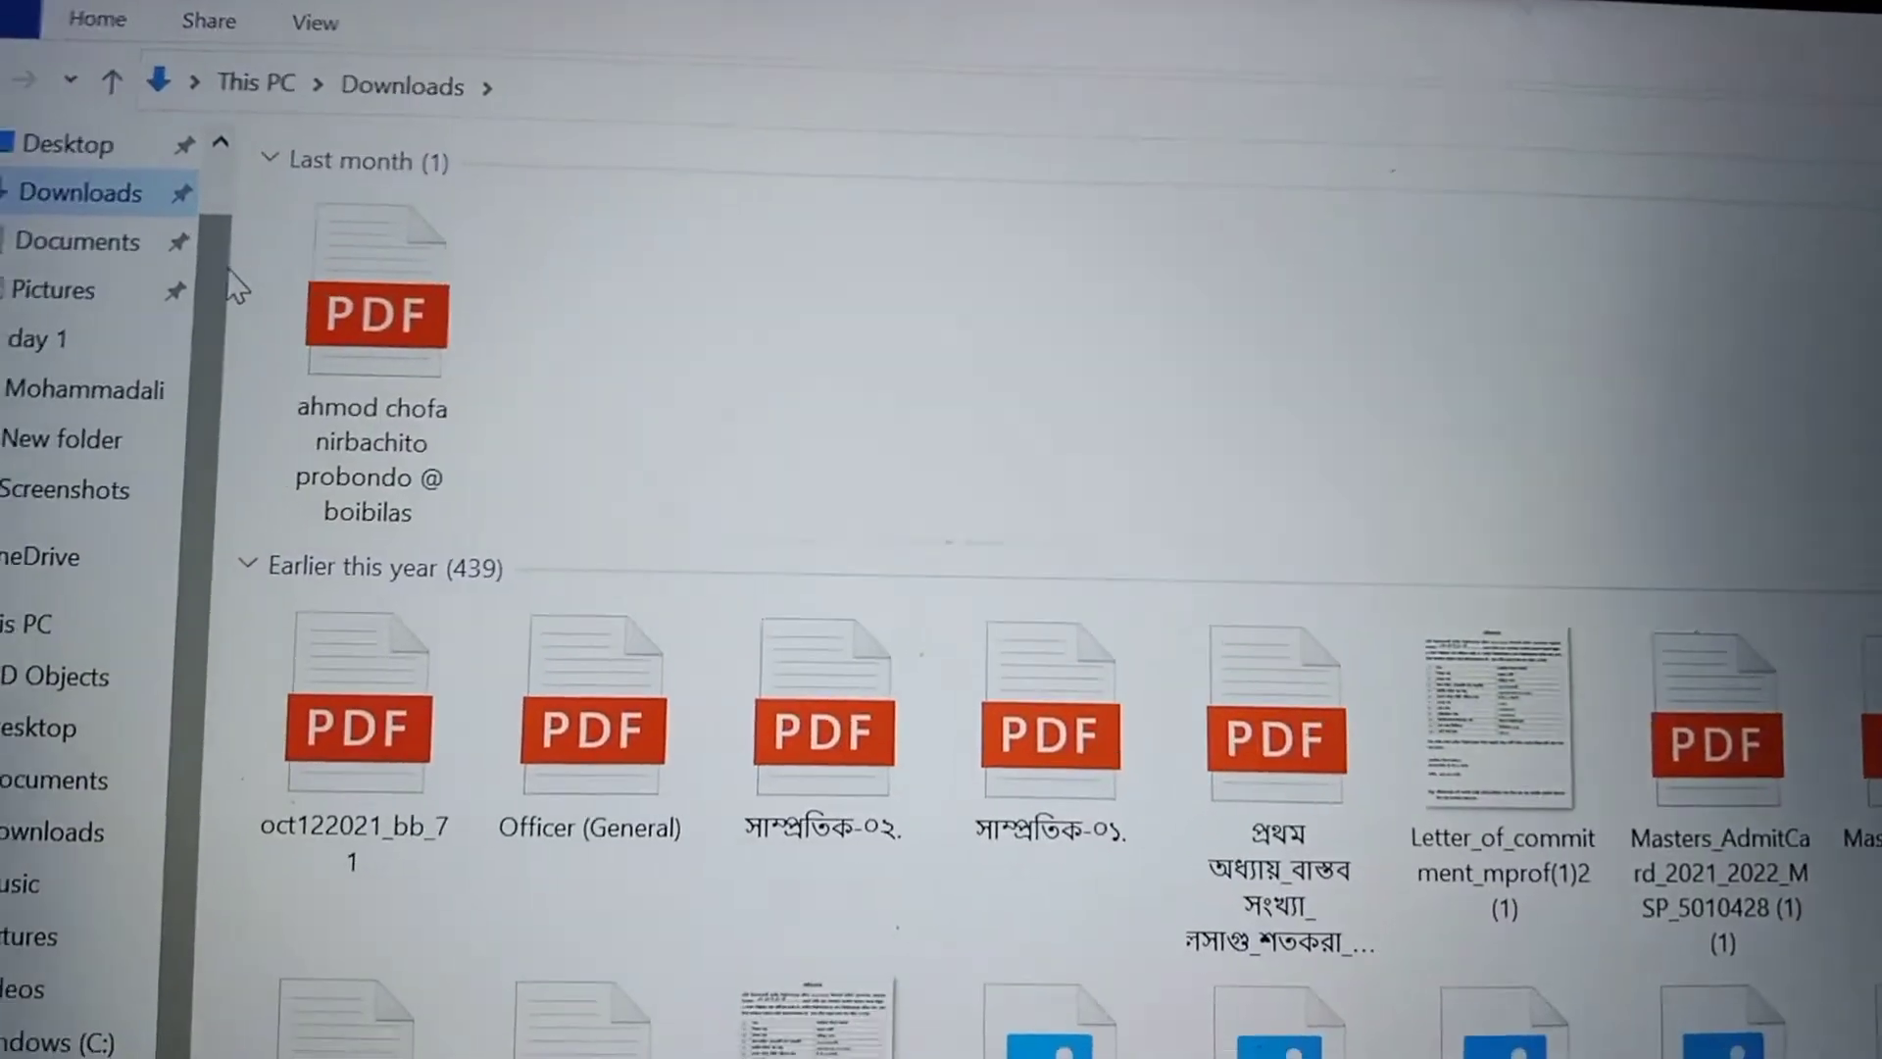